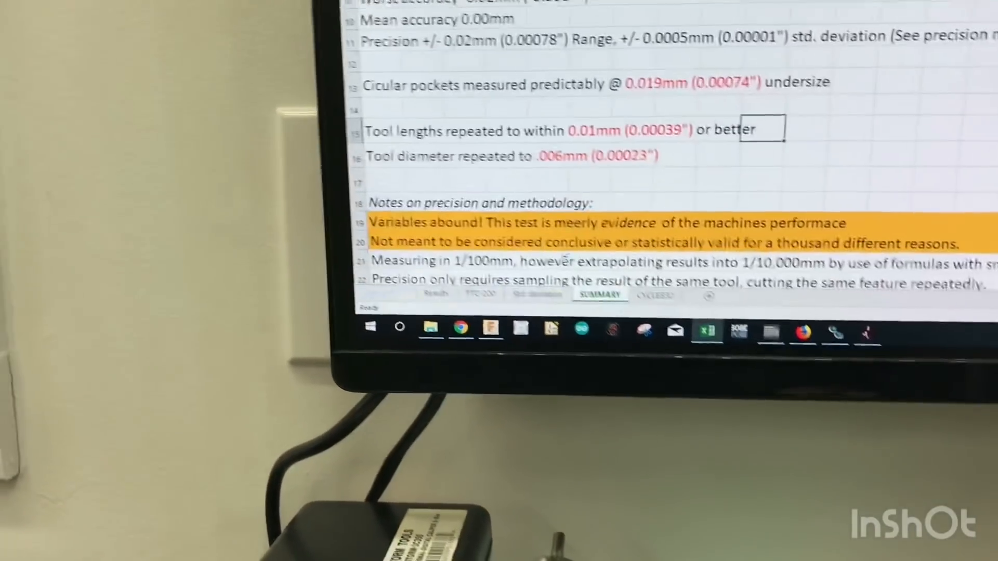
# - View the endmill Std. deviation radar charts, then scroll back through the SUMMARY notes
pyautogui.click(493, 287)
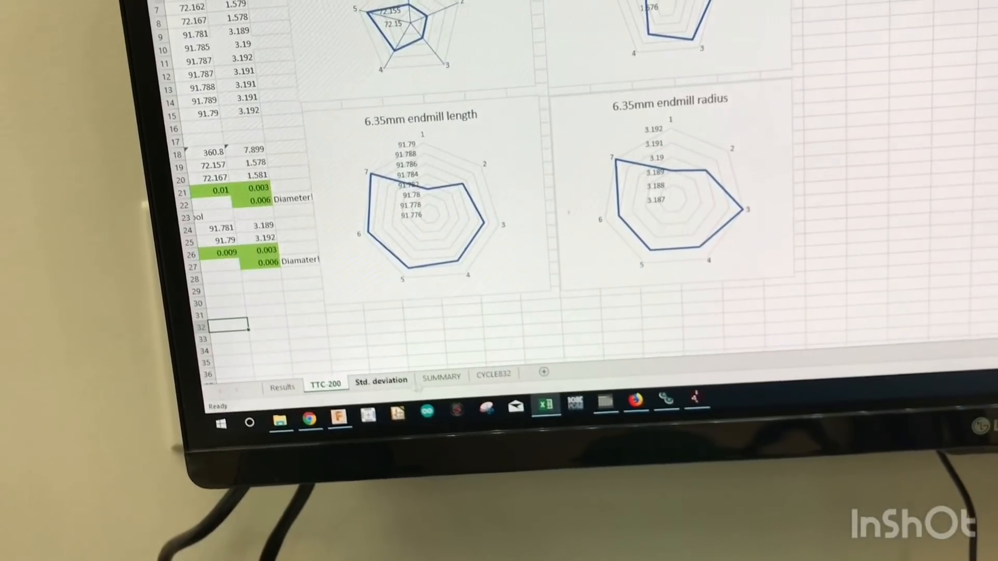
pyautogui.click(459, 383)
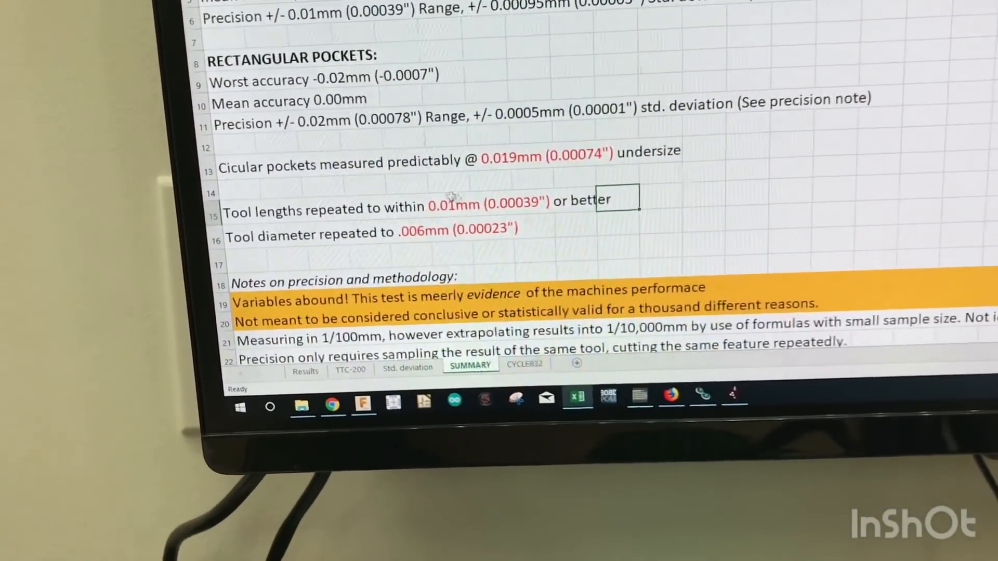
pyautogui.scroll(3)
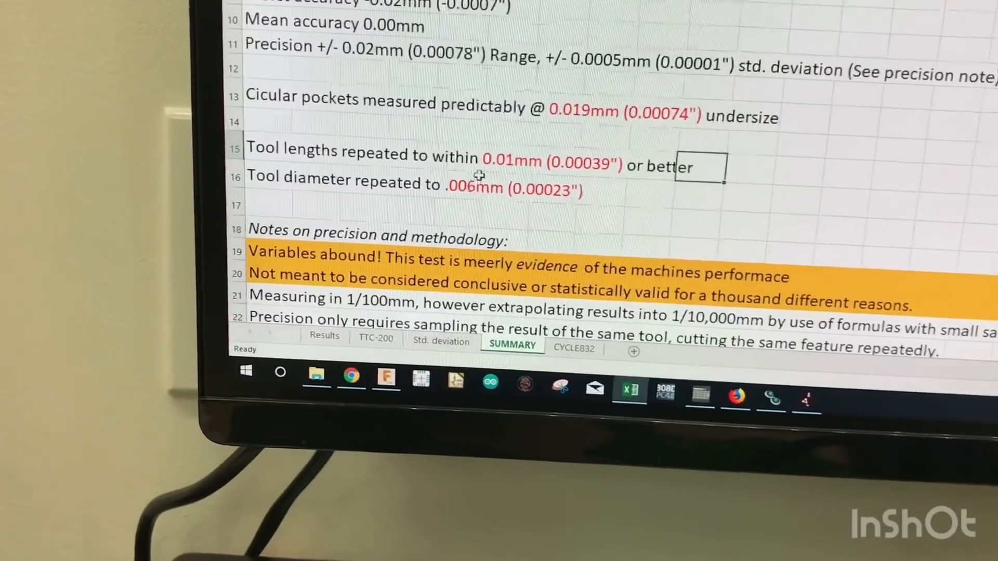
pyautogui.scroll(-3)
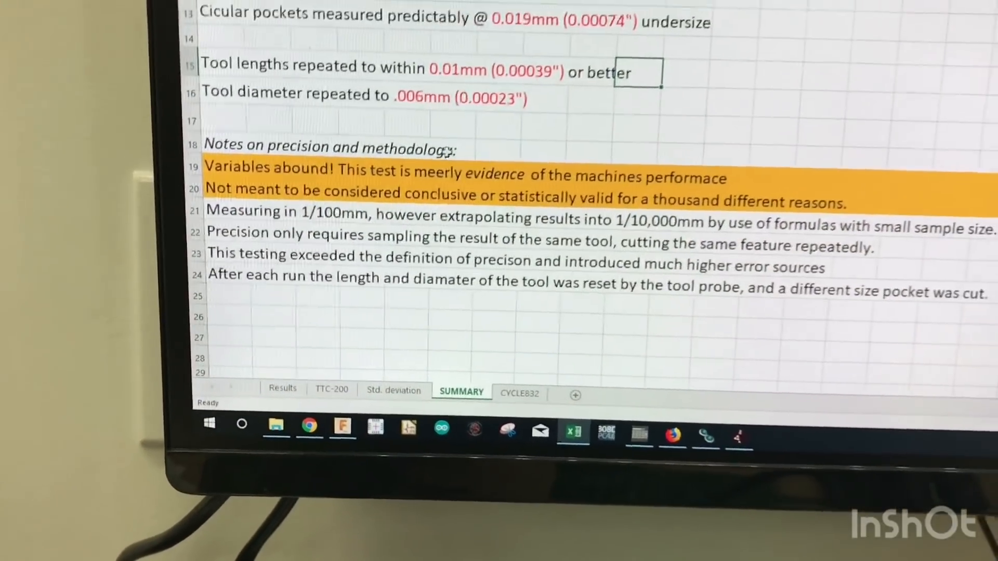
pyautogui.scroll(3)
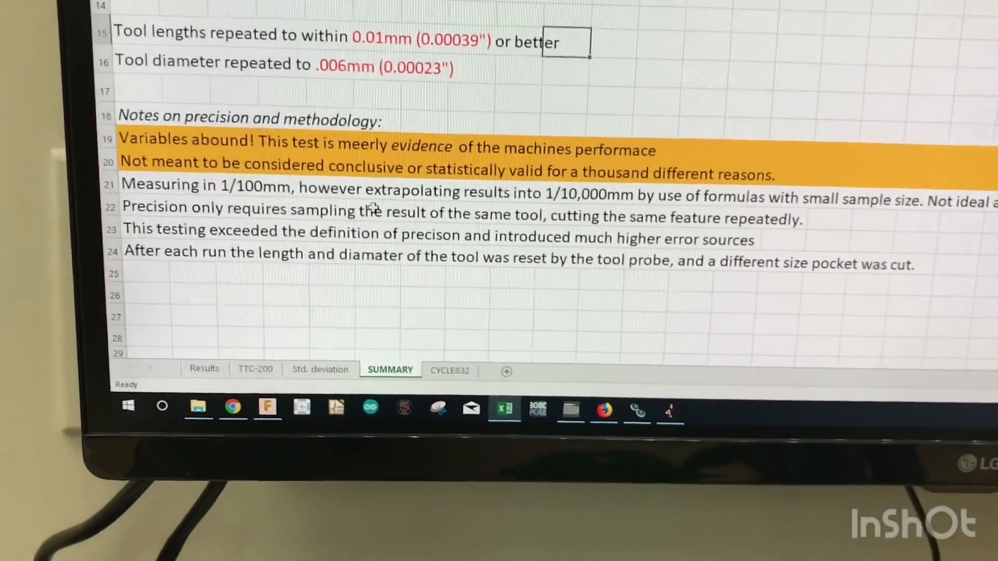
pyautogui.scroll(3)
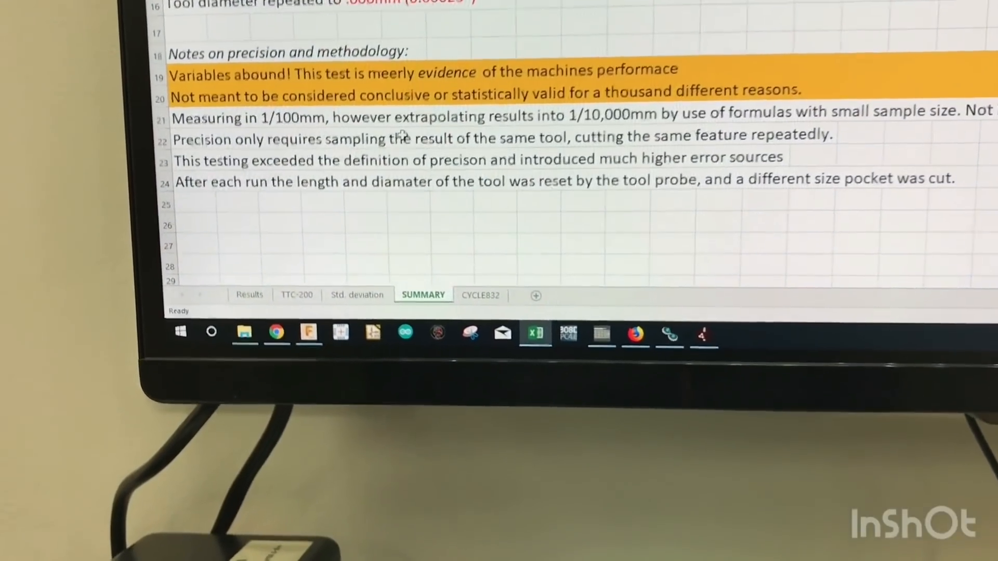
pyautogui.scroll(3)
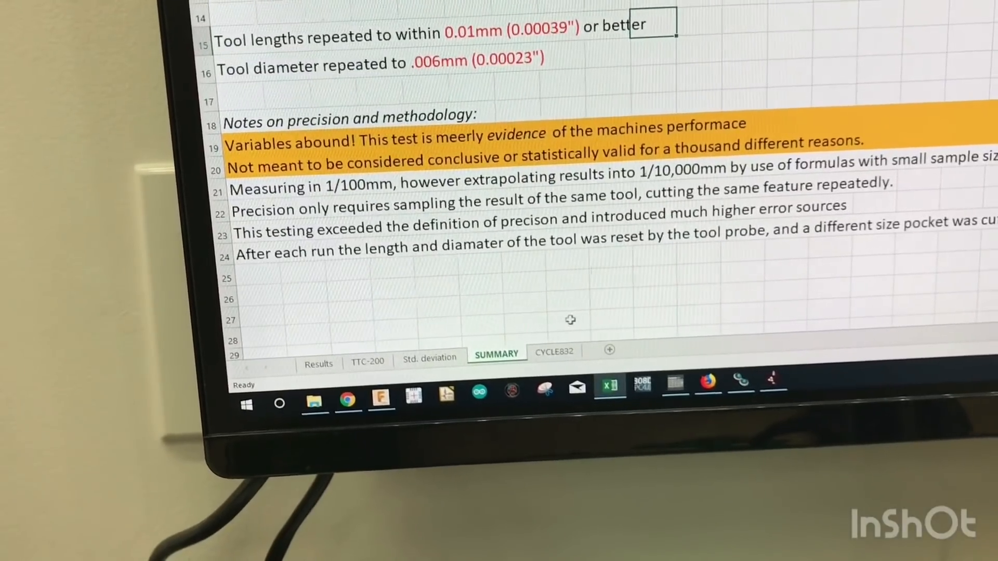
pyautogui.scroll(3)
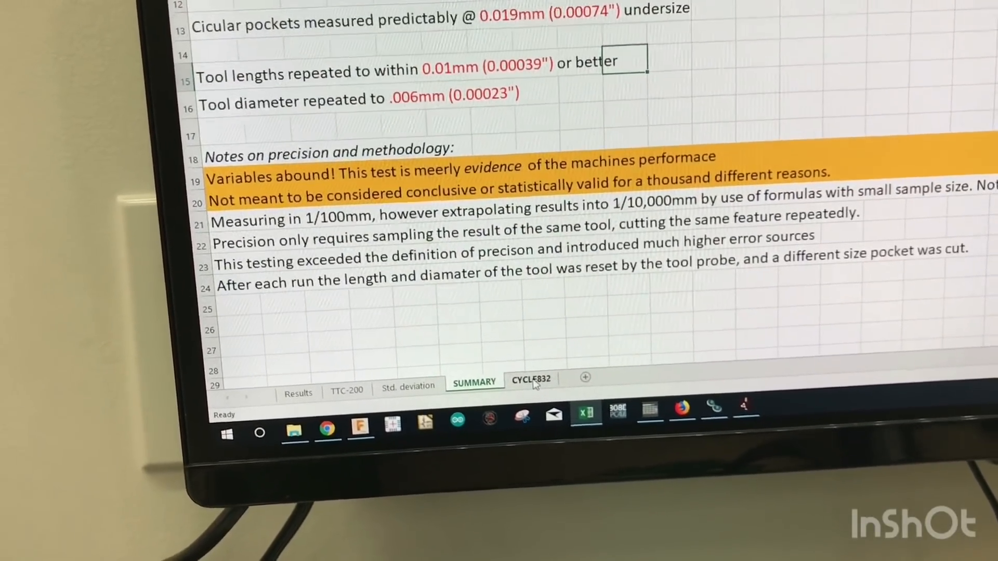
# - Switch to CYCLE832 and scroll over the circular and rectangular pocket deviations and radar chart
pyautogui.click(530, 380)
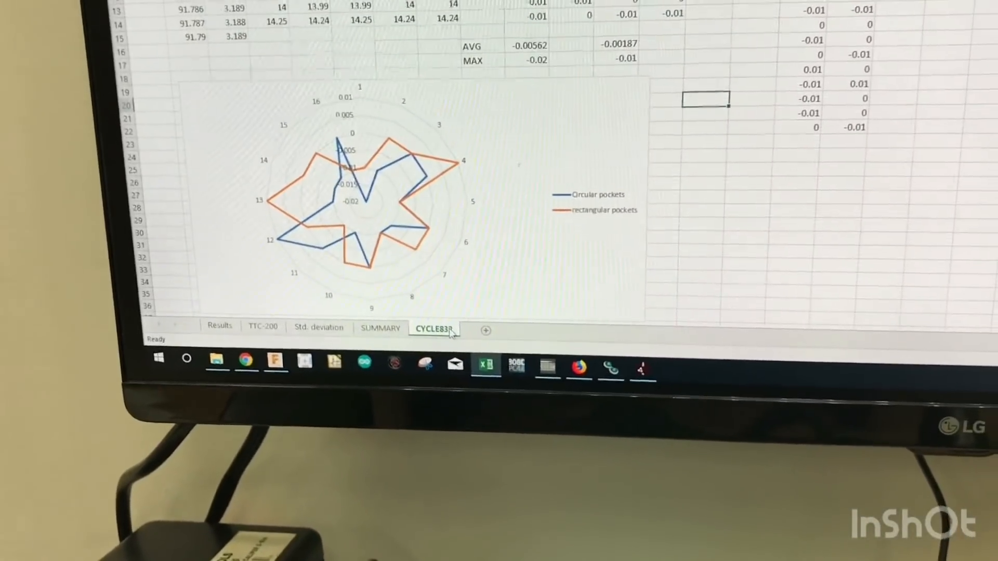
pyautogui.scroll(3)
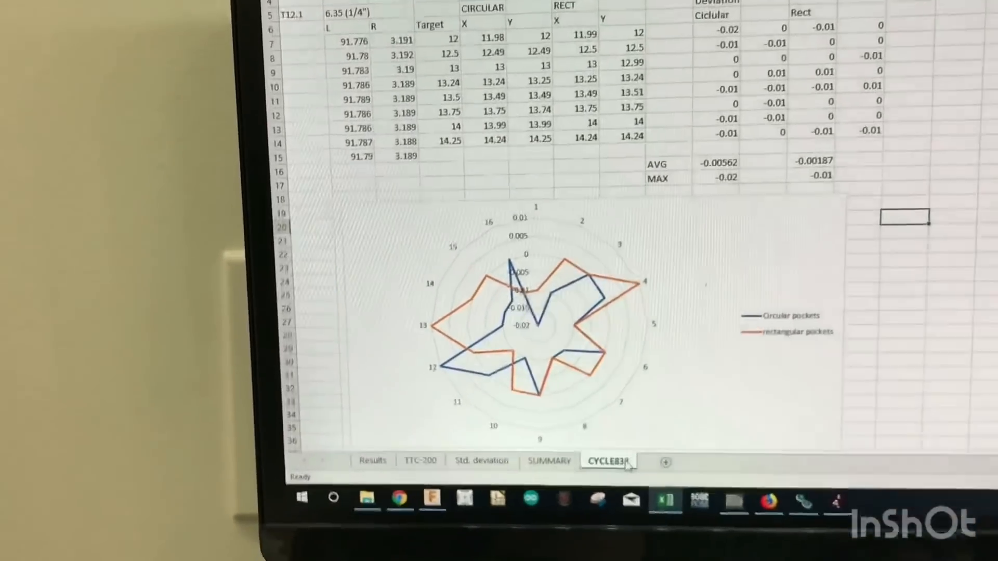
pyautogui.scroll(-3)
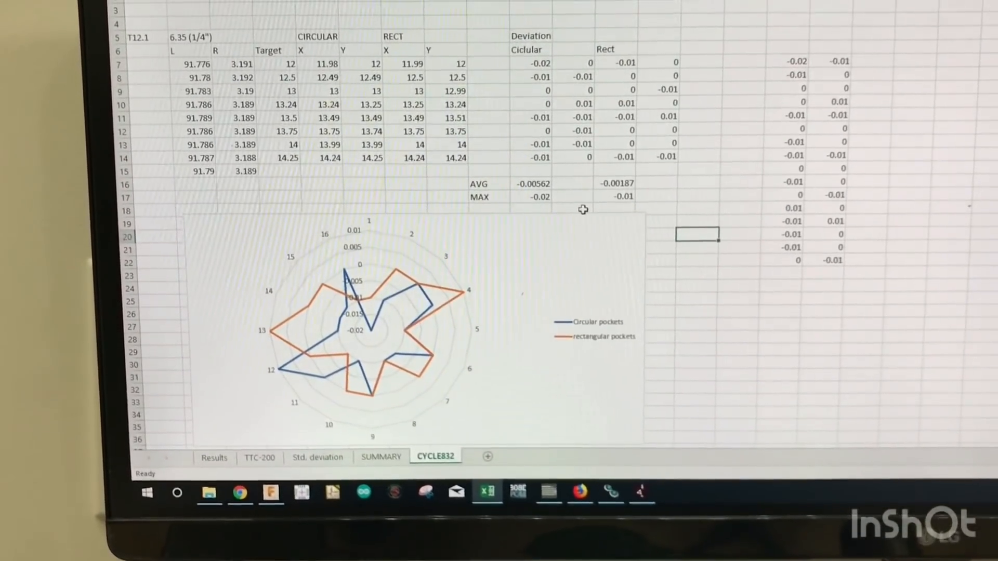
pyautogui.scroll(-3)
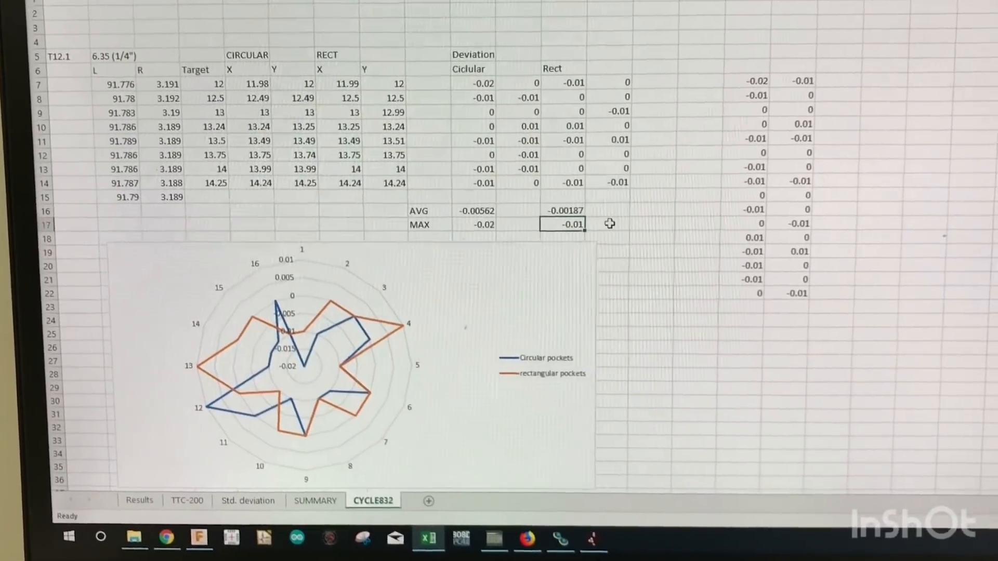
pyautogui.scroll(3)
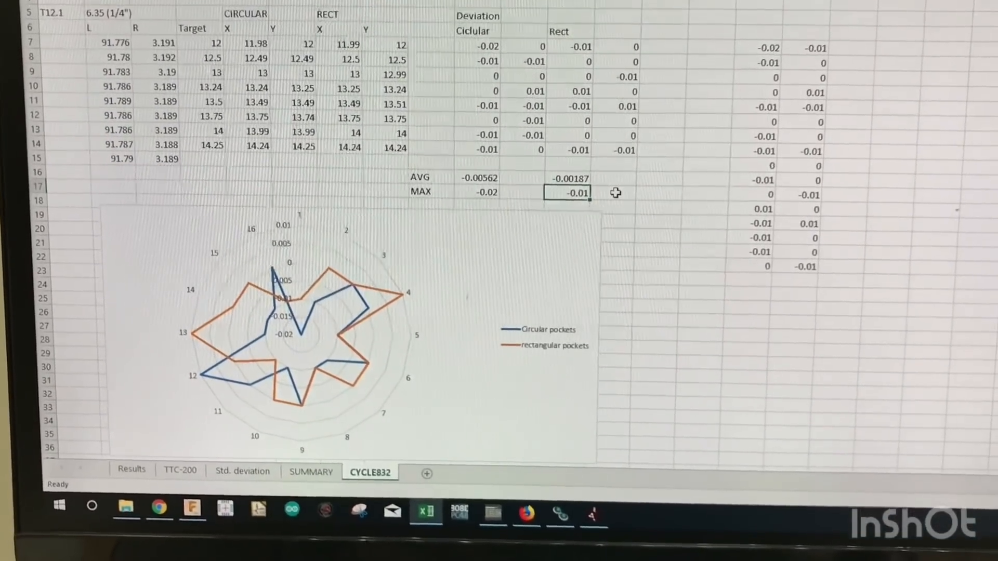